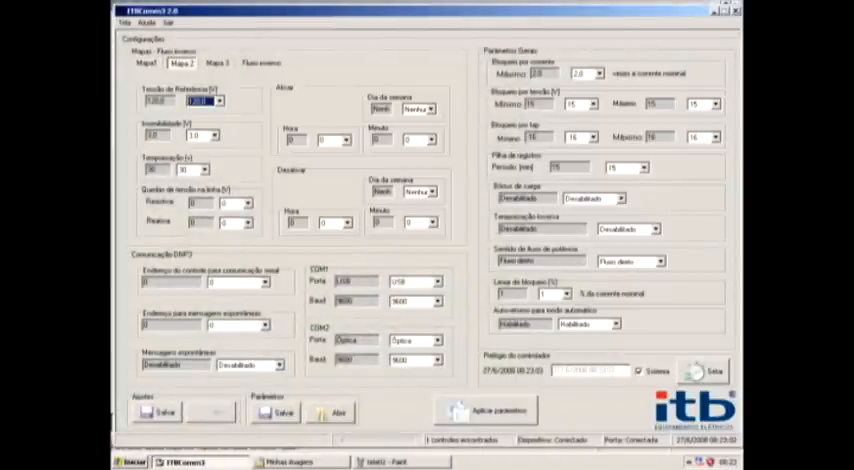
Step: Show the Fila de registros table of recorded events with dates, voltage, current and mode
left_click(216, 64)
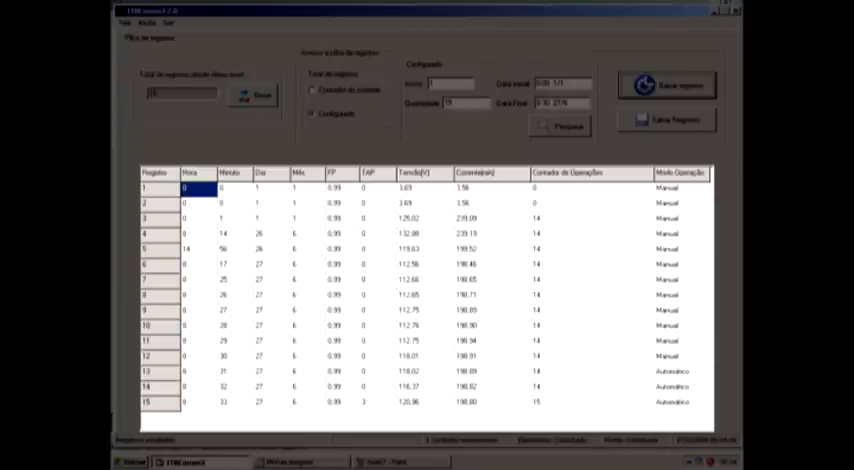
Step: Switch to Internet Explorer and scroll the ITB product page to the regulator feature list
left_click(416, 172)
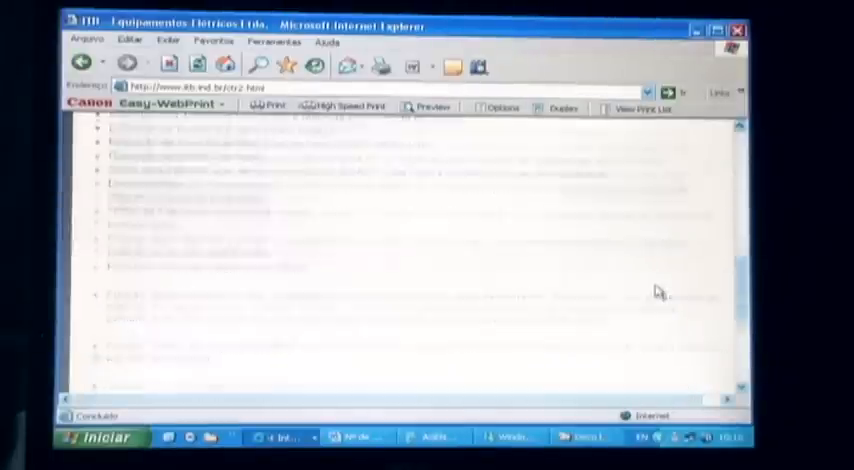
scroll("down", 3)
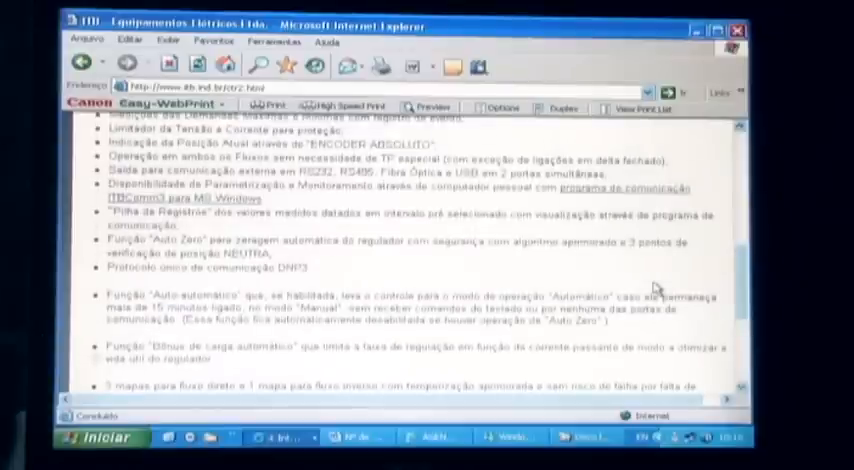